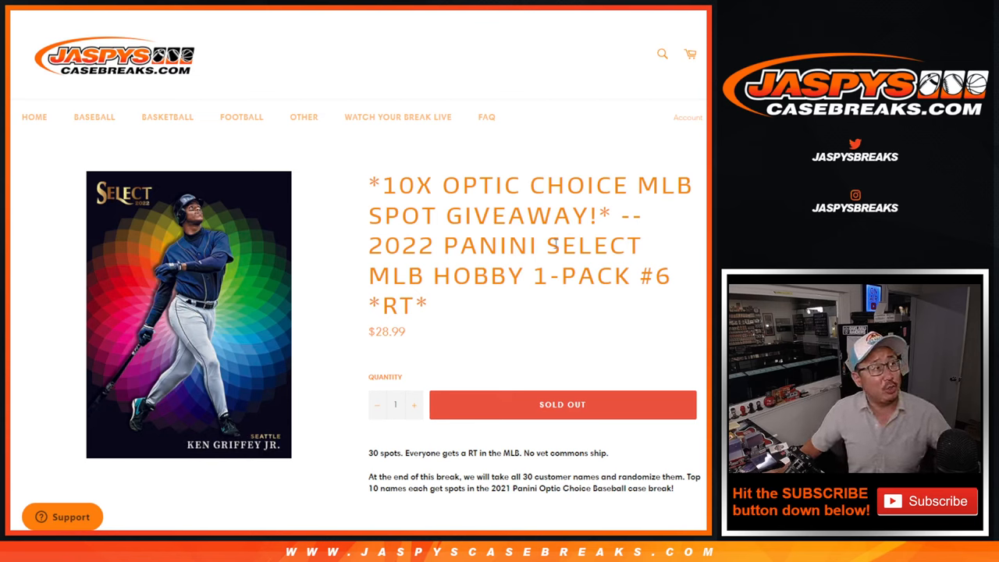
mouse_move(547, 263)
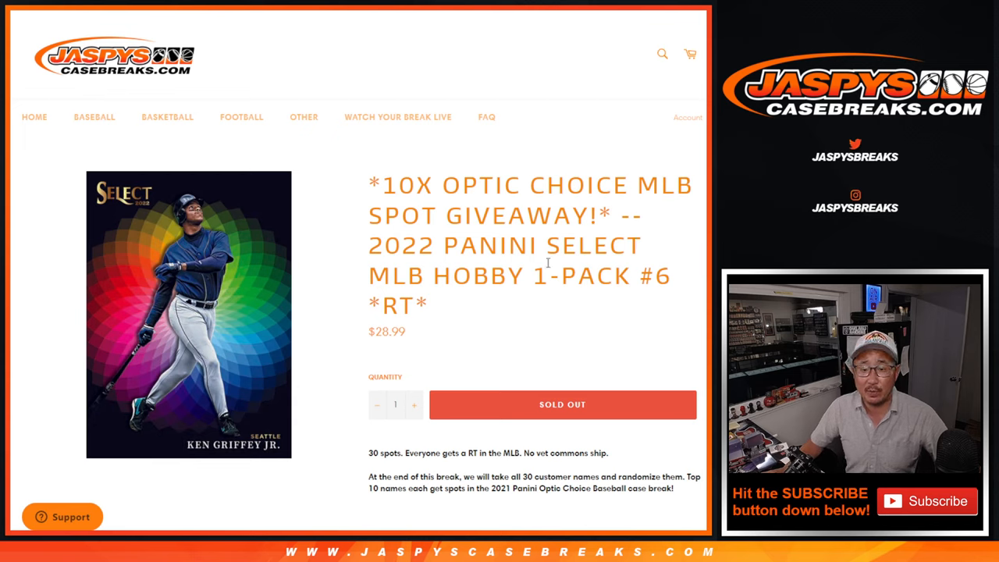
mouse_move(590, 248)
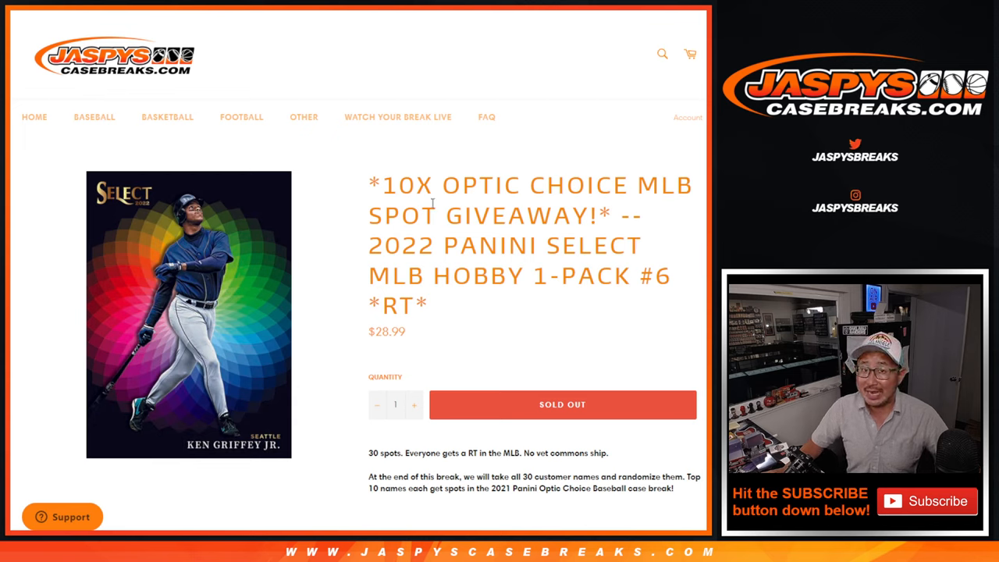
mouse_move(499, 238)
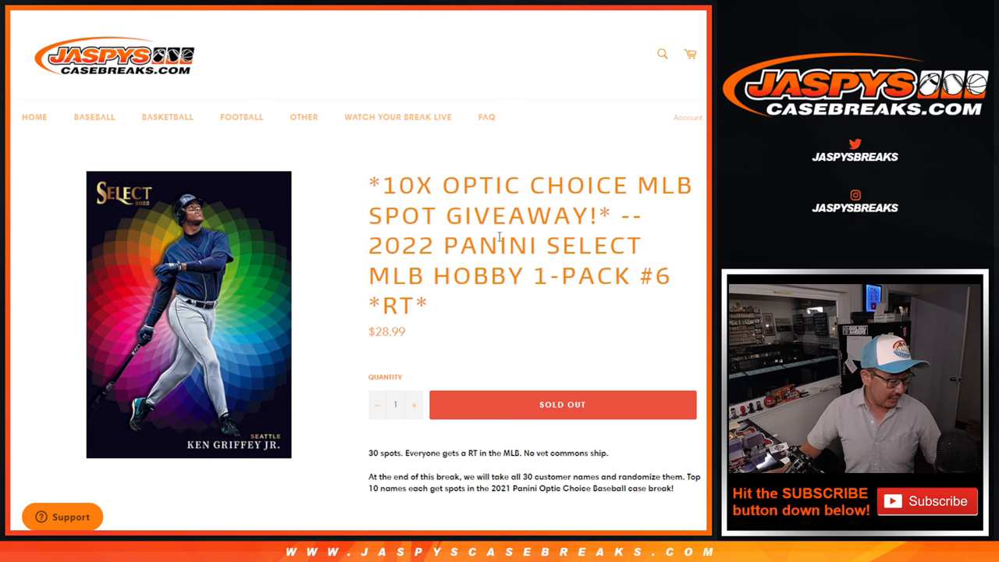
Randomize the 30 customer names in List Randomizer, then reshuffle them five more times.
scroll("down", 3)
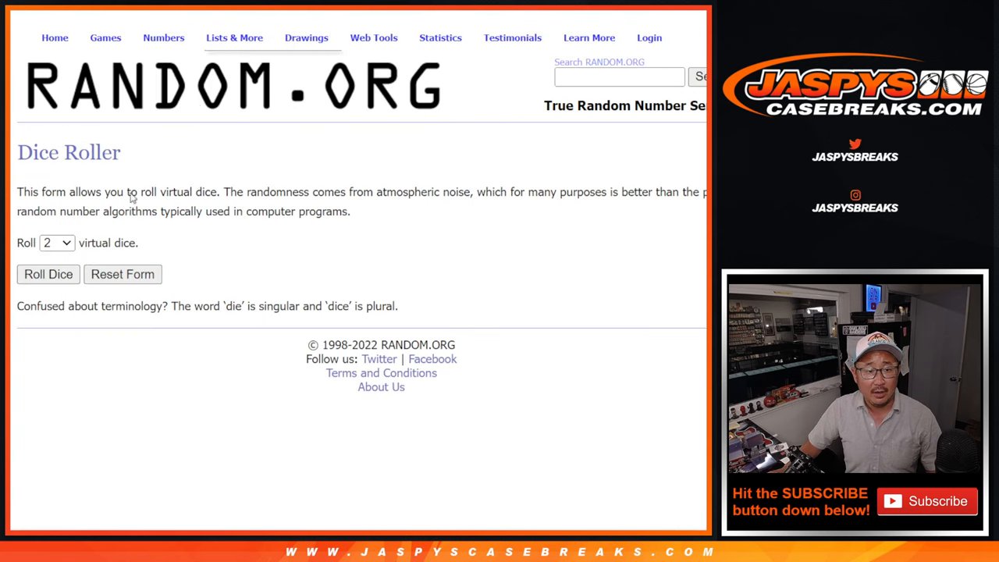
left_click(48, 273)
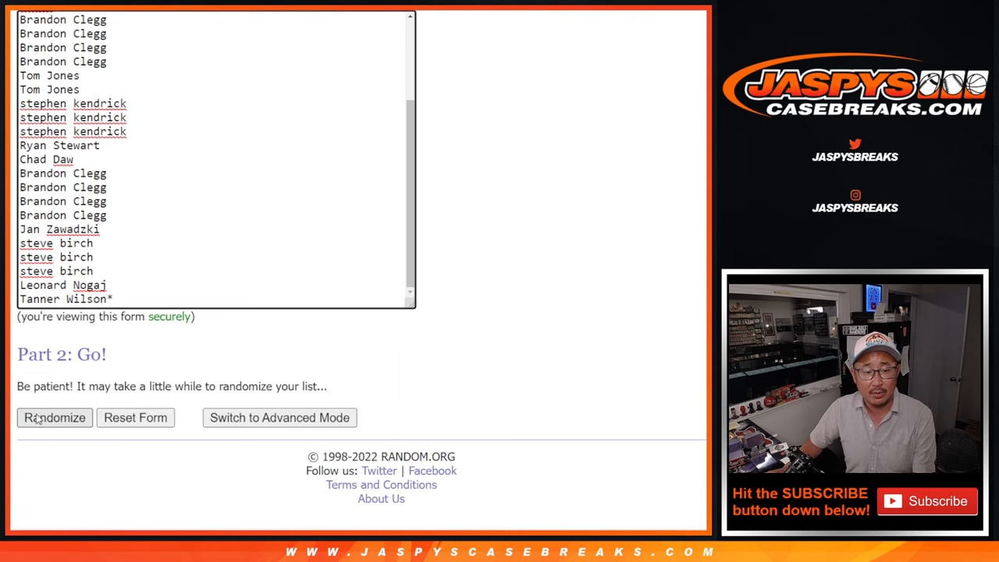
left_click(53, 417)
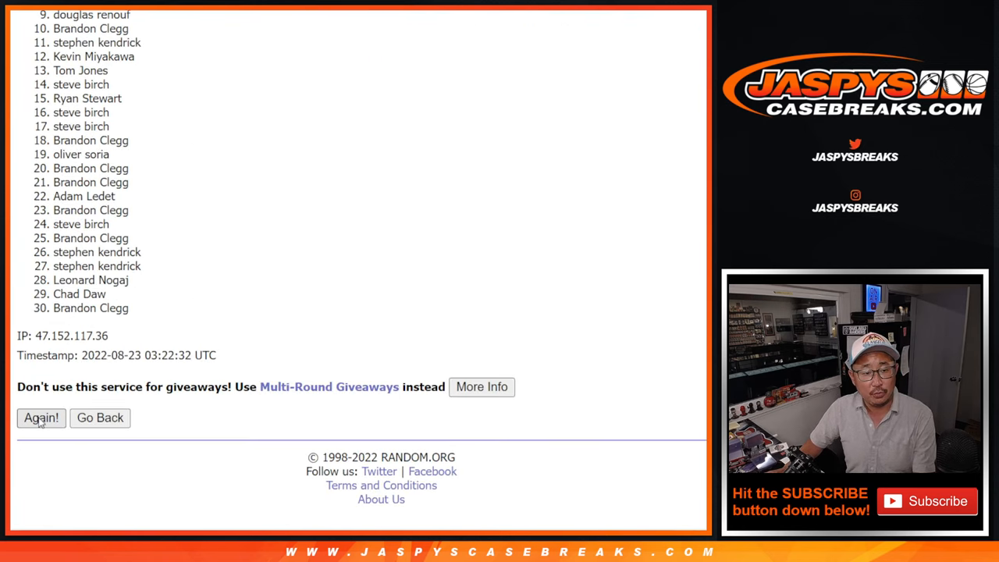
left_click(41, 418)
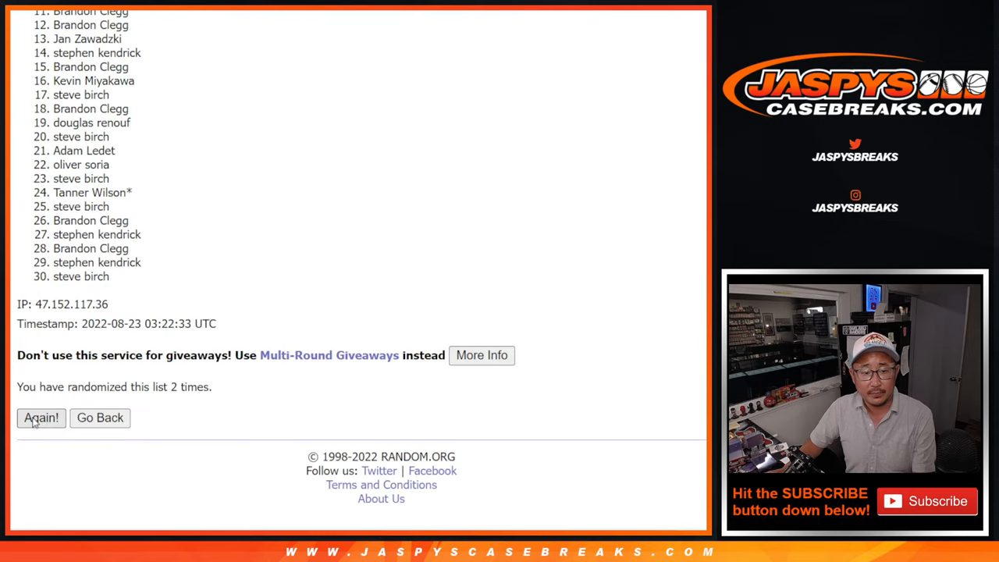
left_click(40, 417)
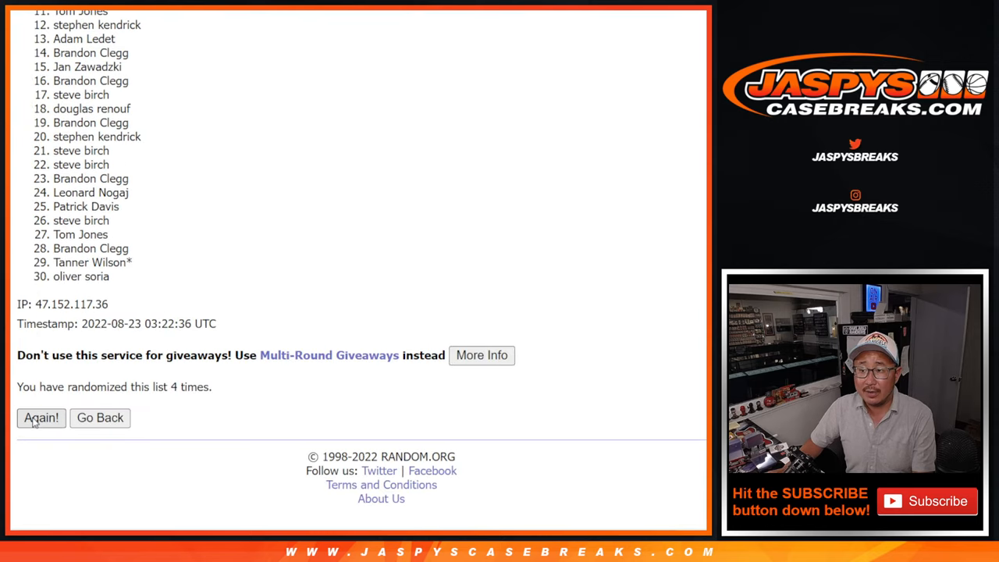
left_click(40, 417)
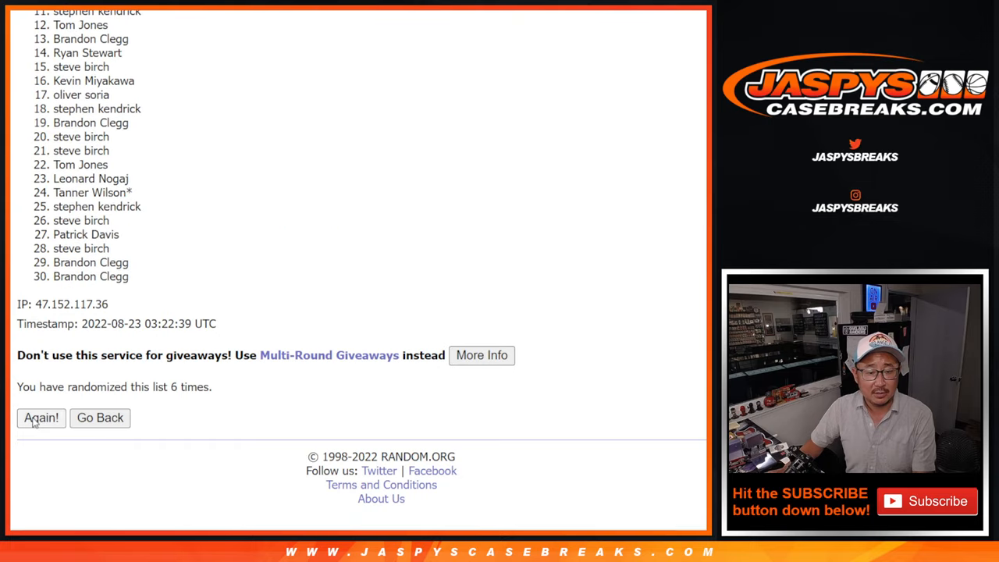
left_click(40, 417)
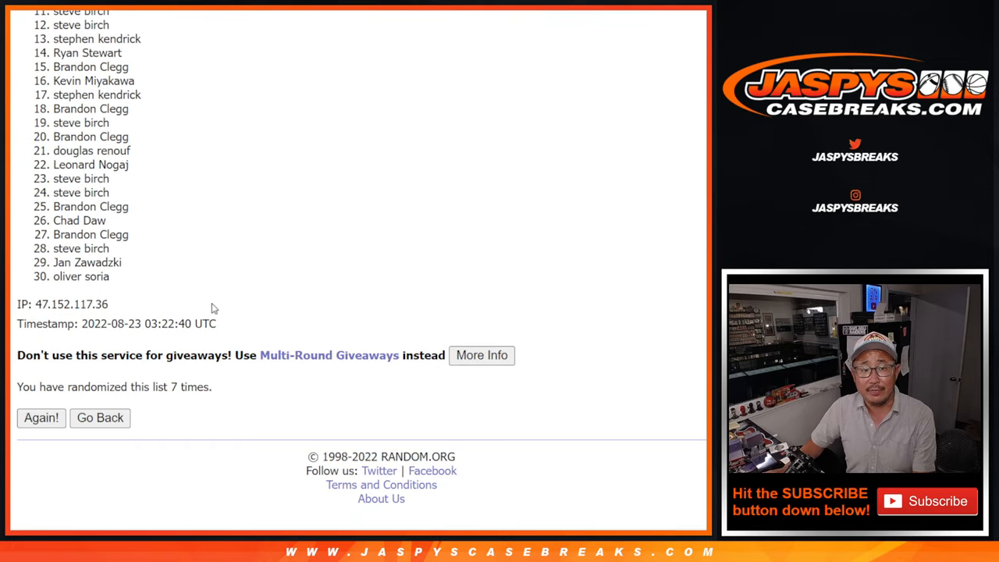
left_click(42, 417)
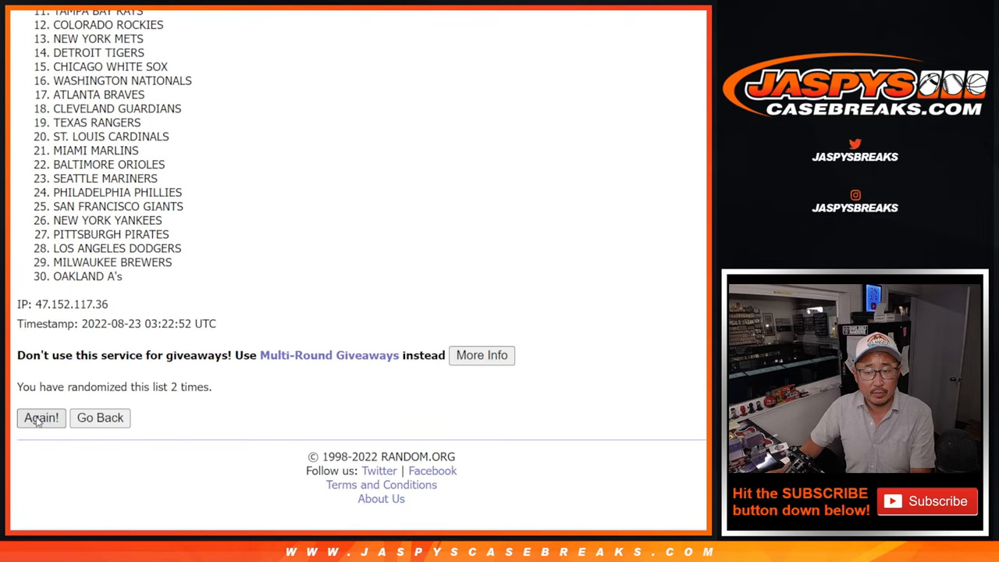
Reshuffle the 30 MLB team list four more times with Again!
left_click(40, 418)
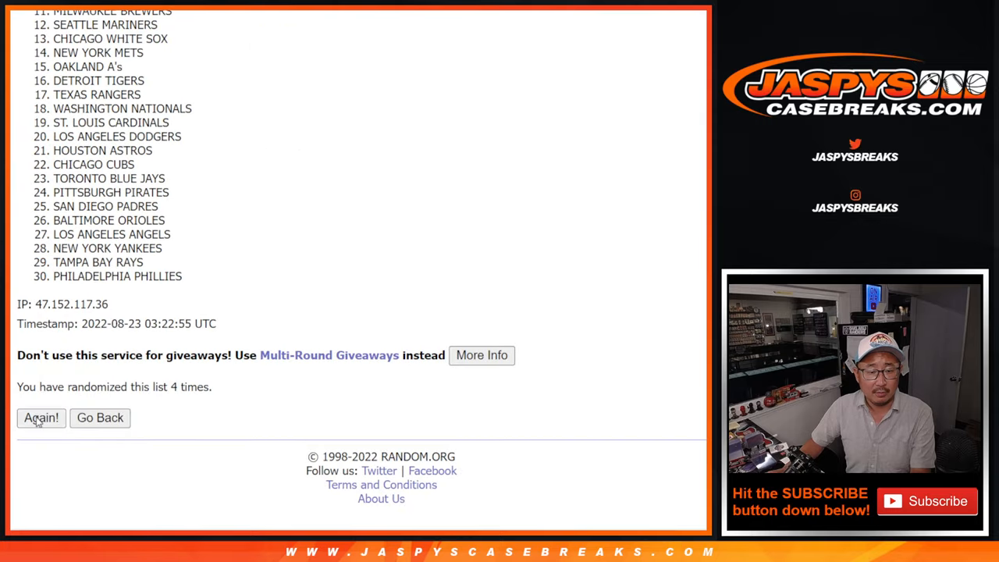
left_click(41, 417)
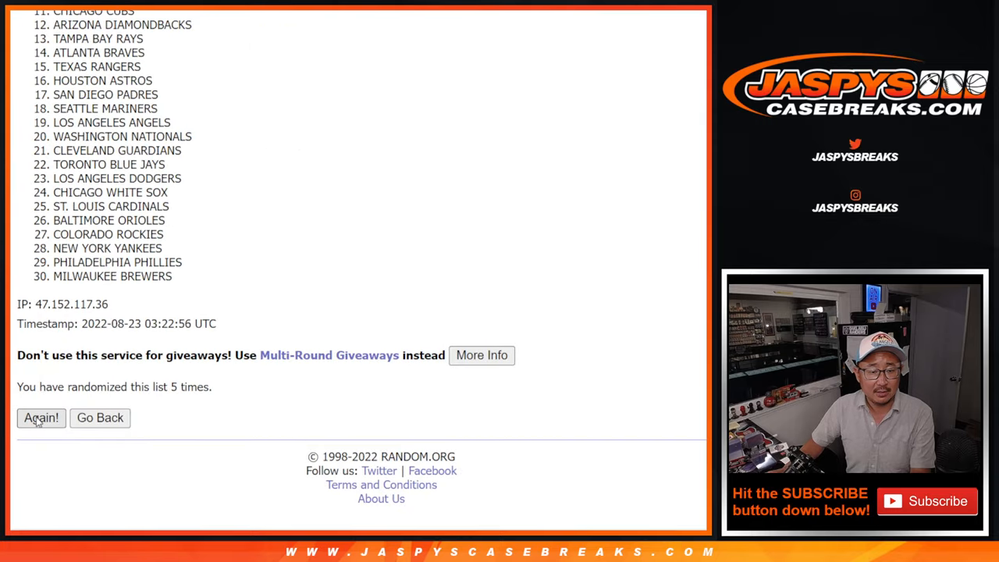
left_click(40, 418)
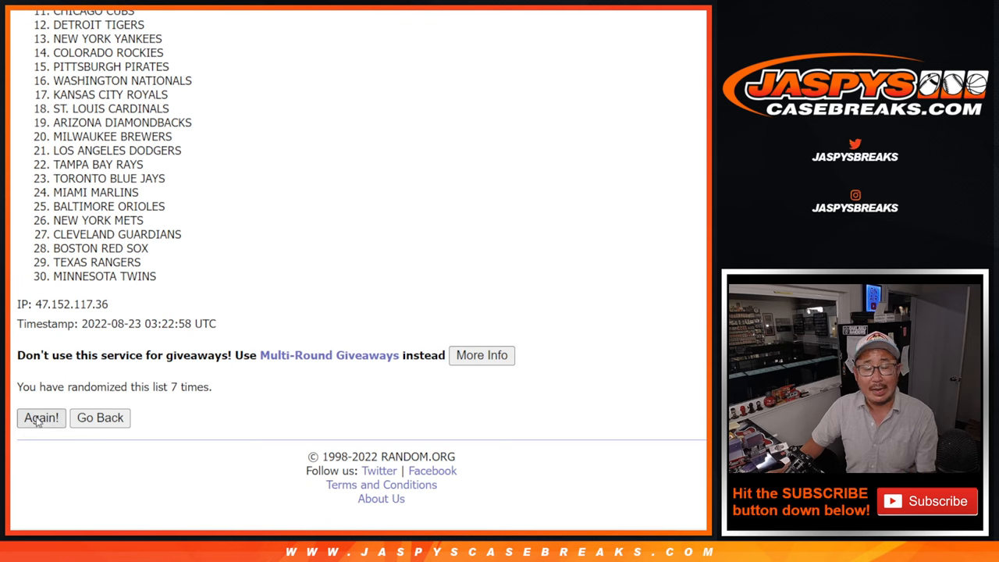
left_click(41, 417)
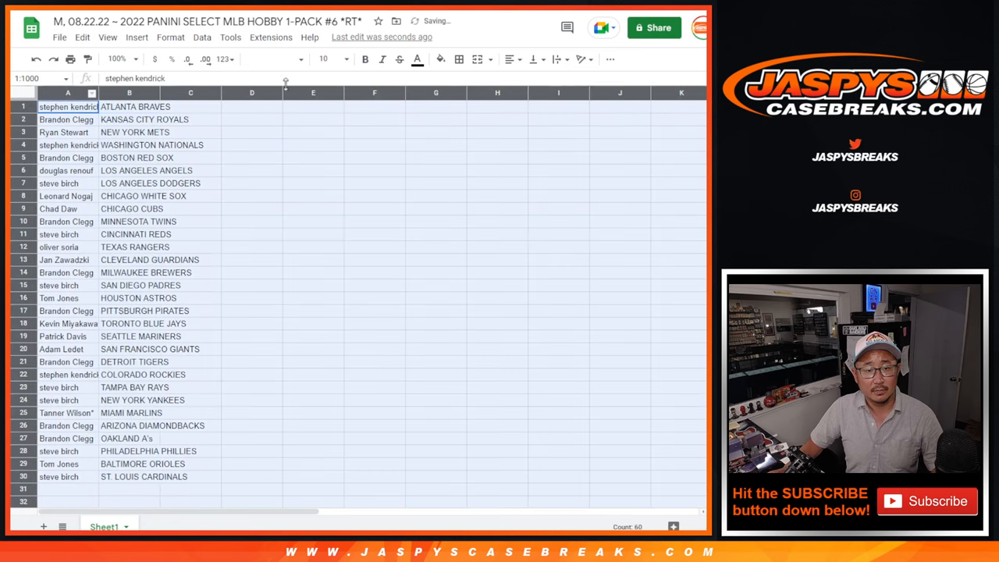
Sort the sheet A to Z by the team column B.
left_click(339, 59)
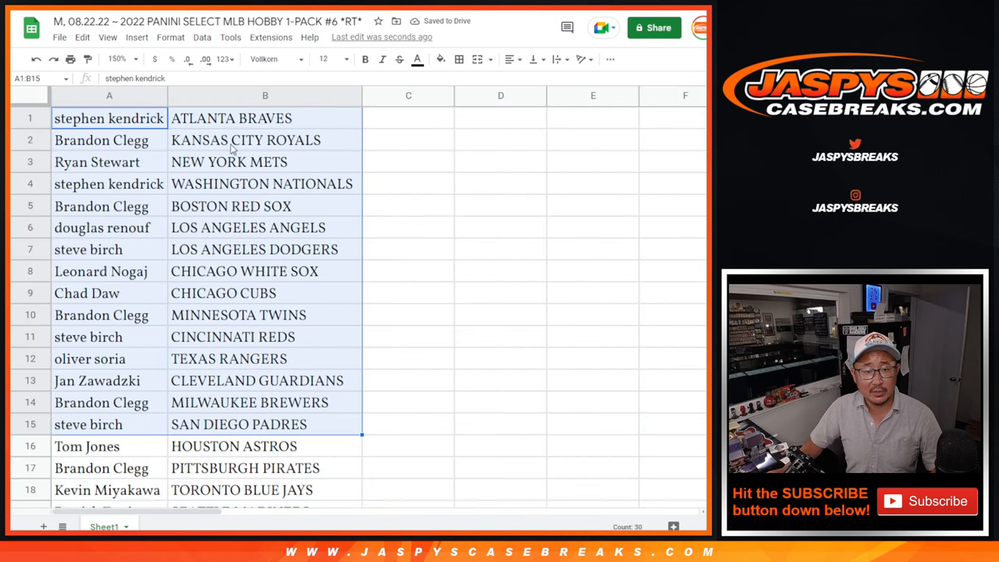
scroll("down", 3)
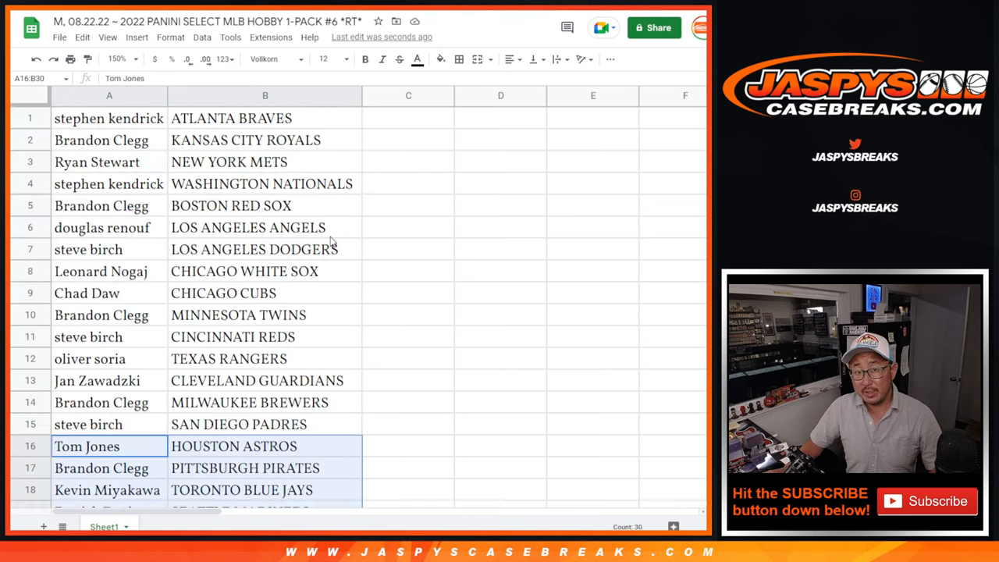
left_click(118, 59)
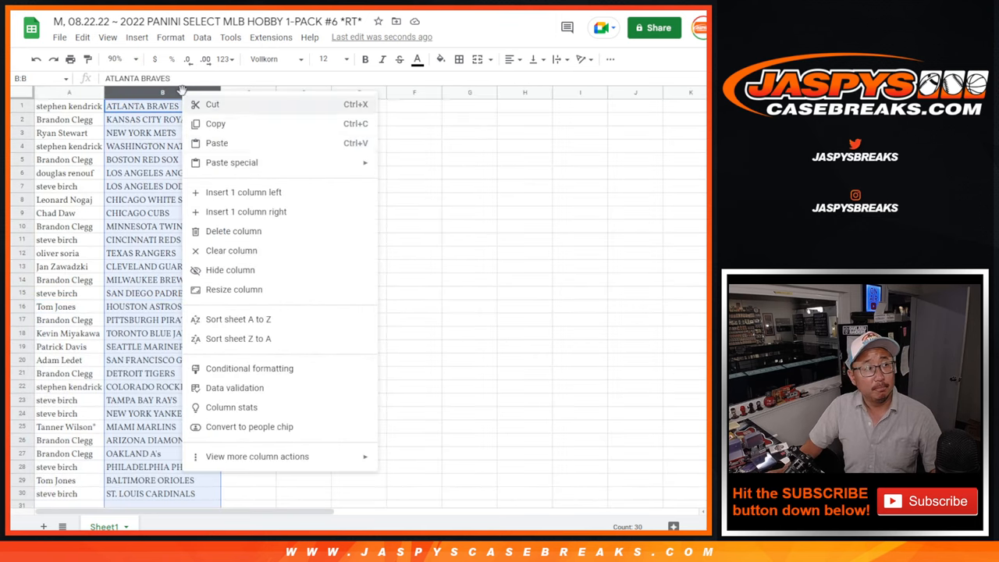
left_click(238, 319)
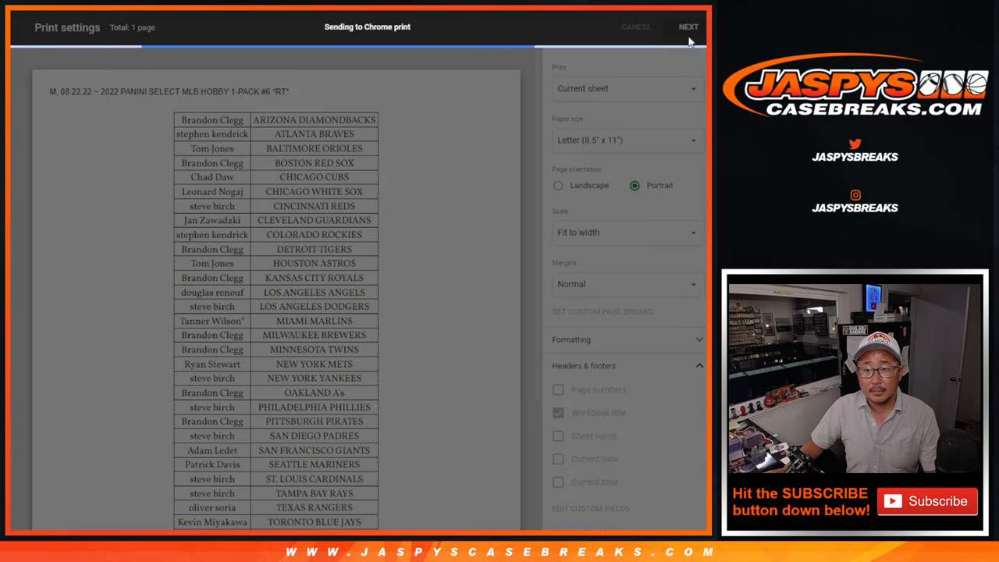
Move the team-sorted sheet on to the next print setup stage.
left_click(636, 27)
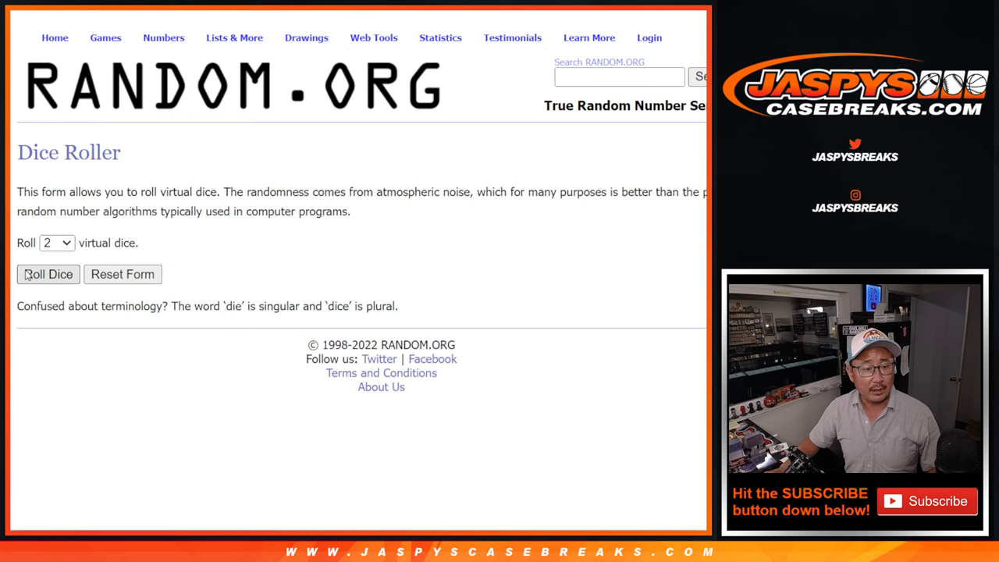
Randomize the team-ordered names in List Randomizer, then reshuffle them twice more.
left_click(47, 274)
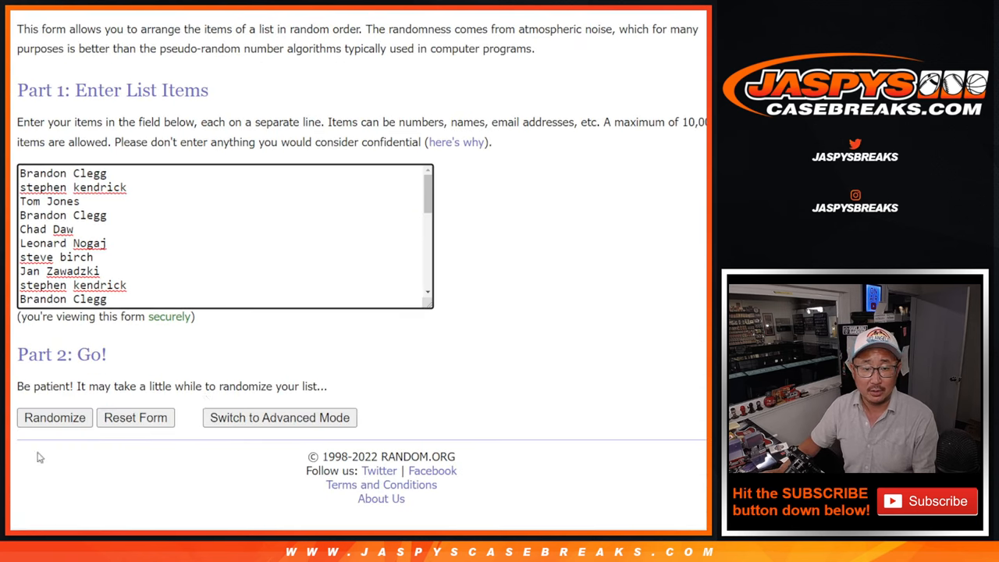
left_click(54, 417)
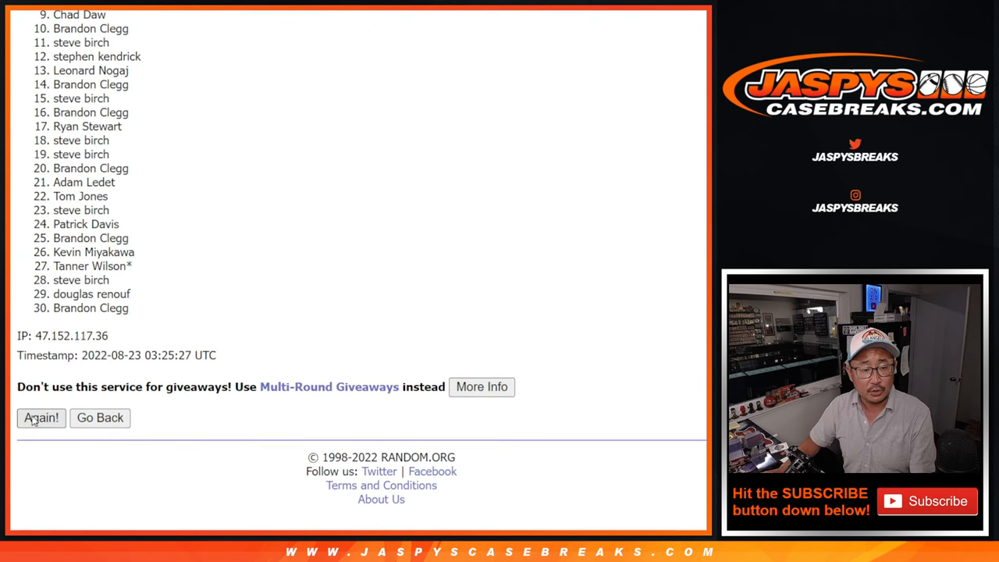
left_click(41, 417)
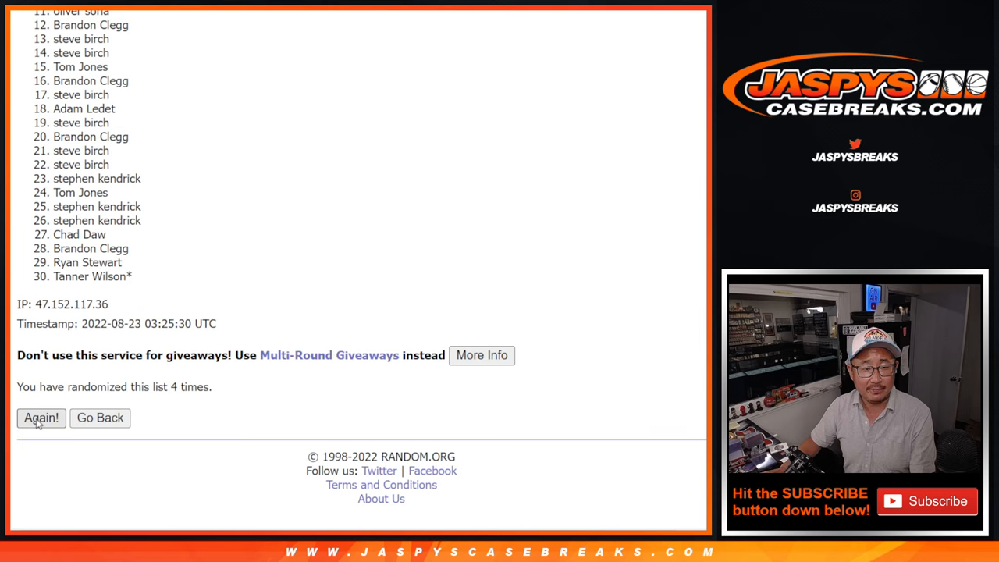
left_click(41, 417)
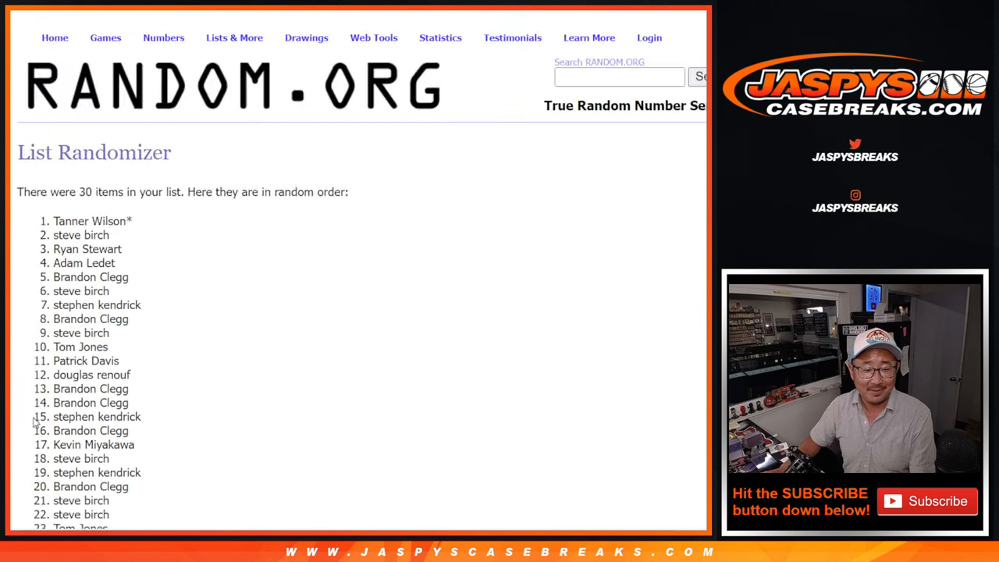
Reshuffle the names list once more to reach ten randomizations.
scroll("down", 3)
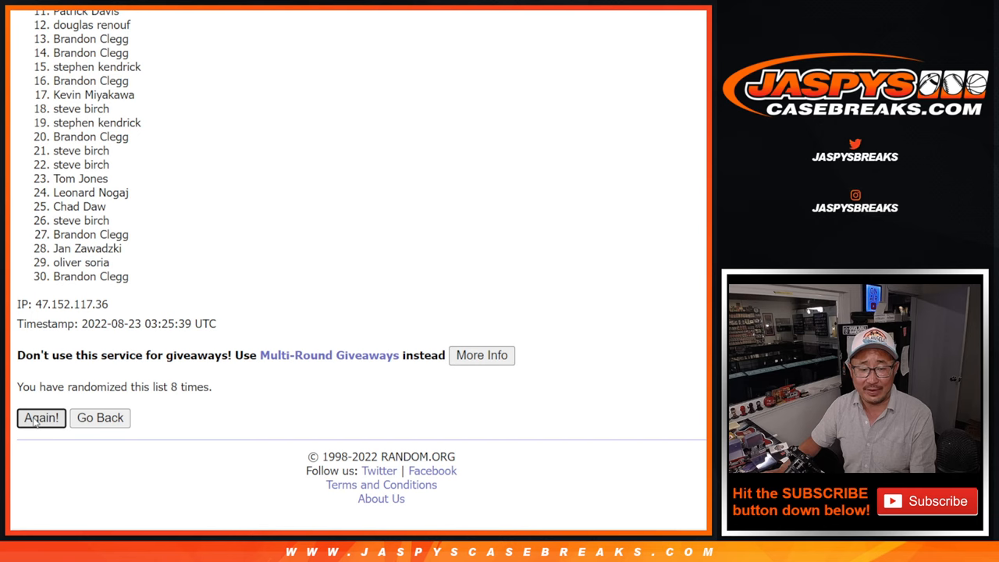
left_click(40, 418)
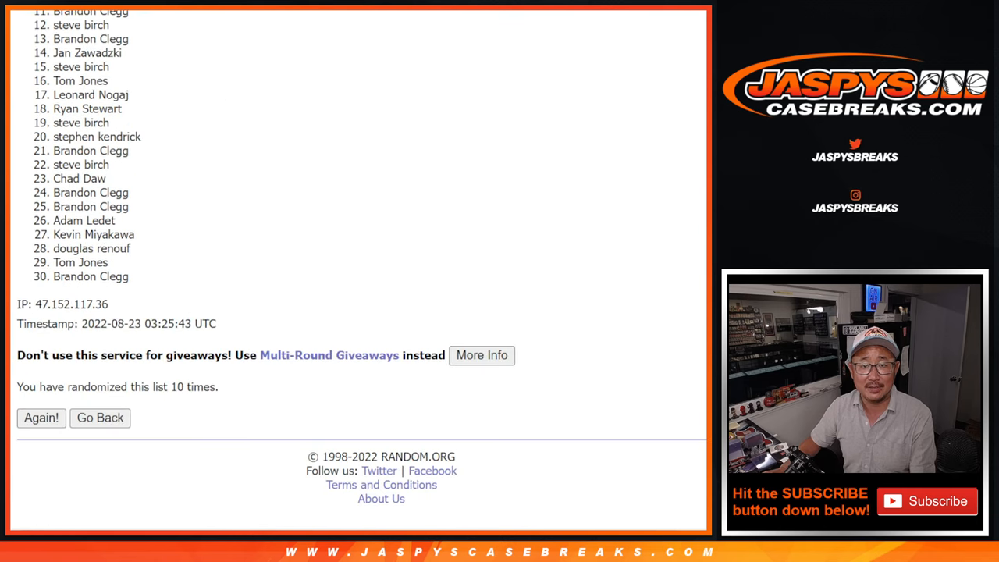
mouse_move(629, 228)
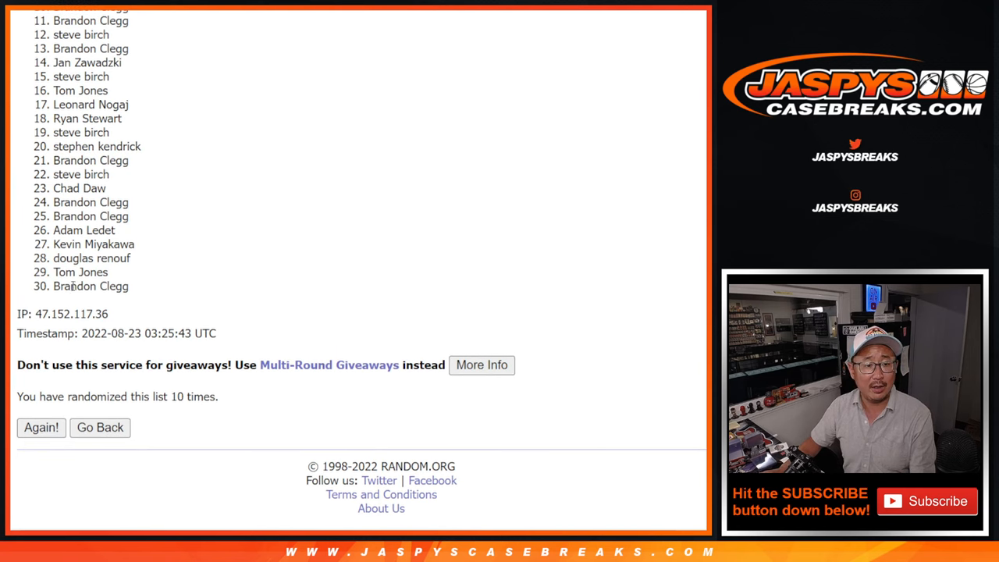
mouse_move(131, 277)
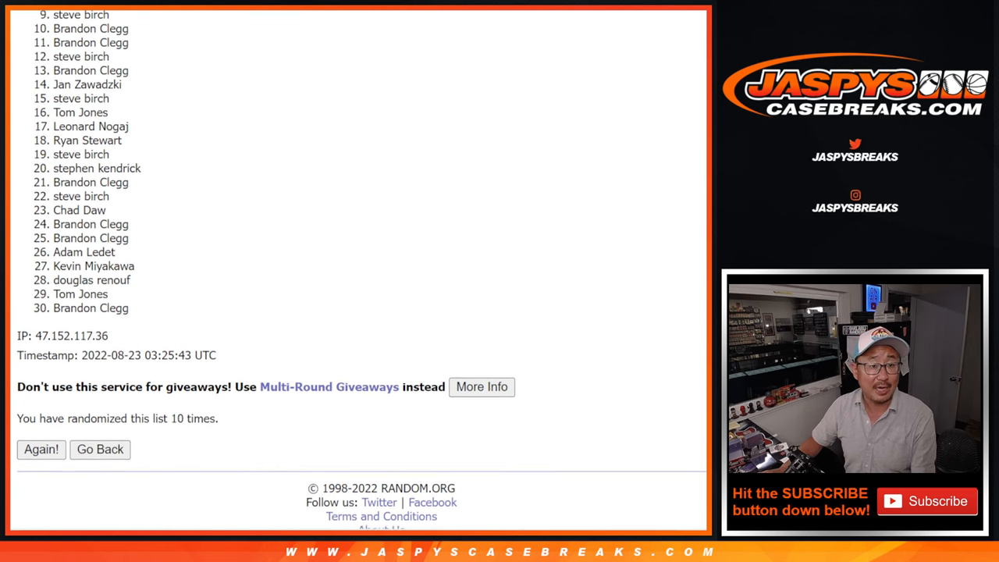
Highlight names 1 through 10 of the final shuffle as the winners.
scroll("up", 3)
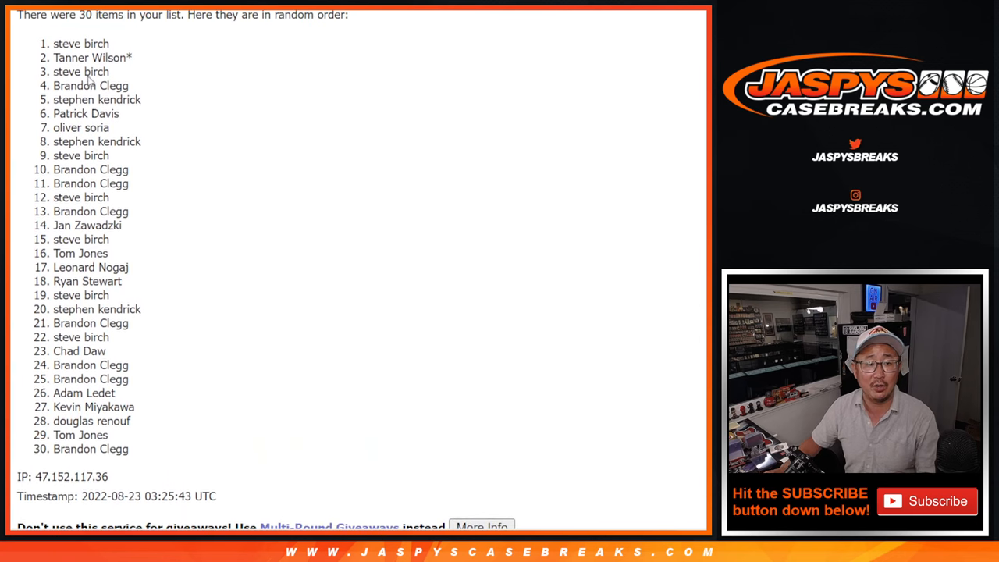
left_click_drag(53, 43, 130, 170)
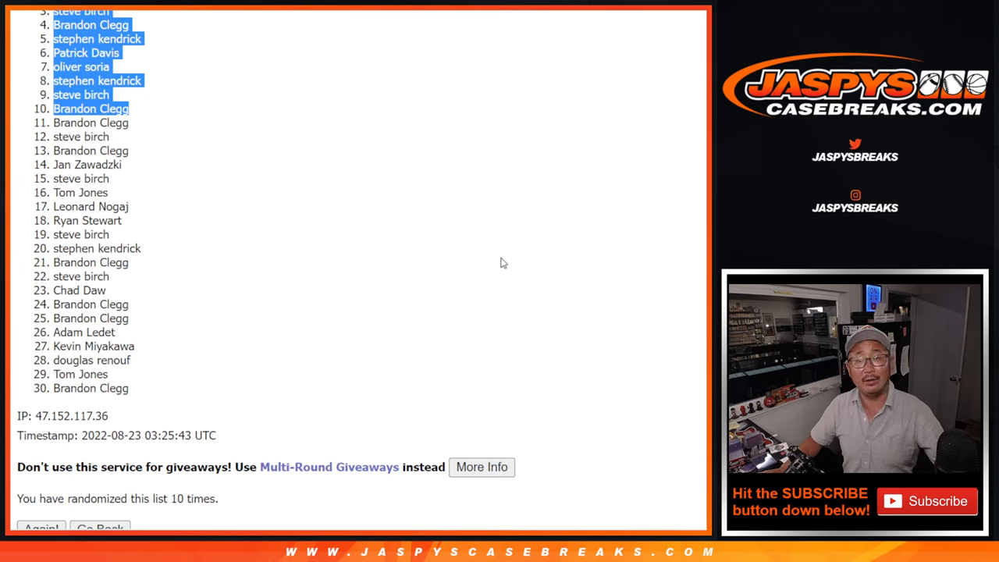
scroll("up", 3)
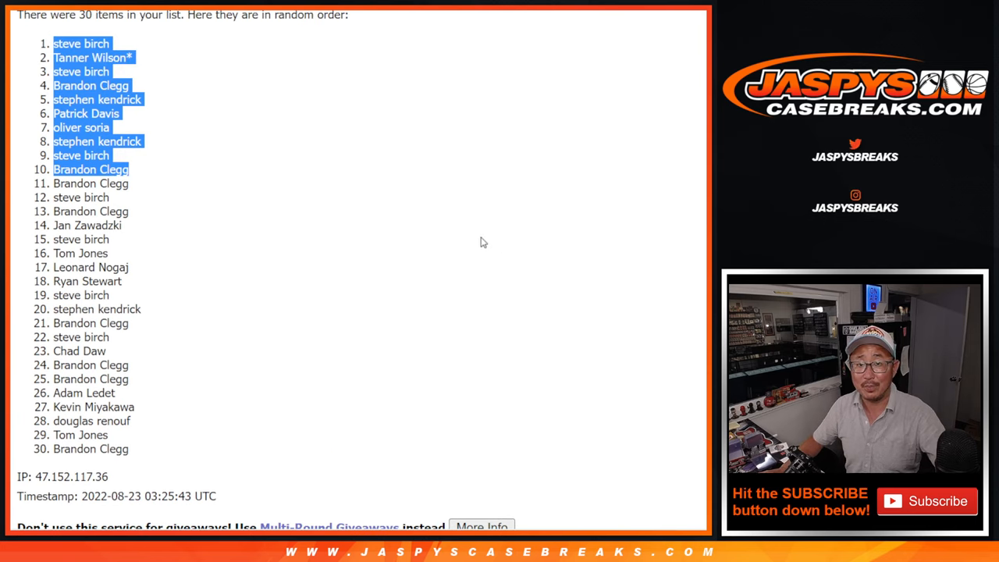